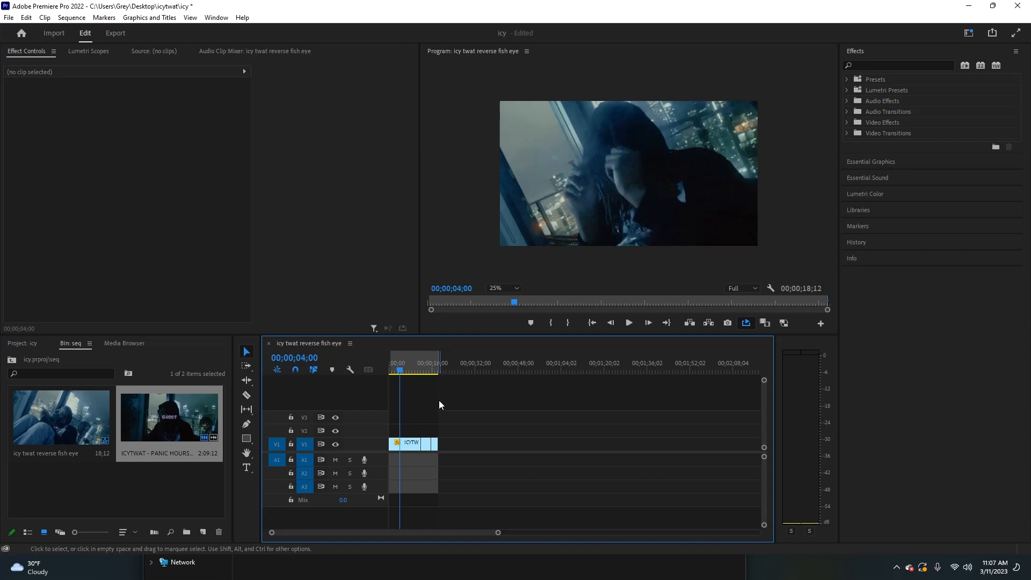
mouse_move(914, 61)
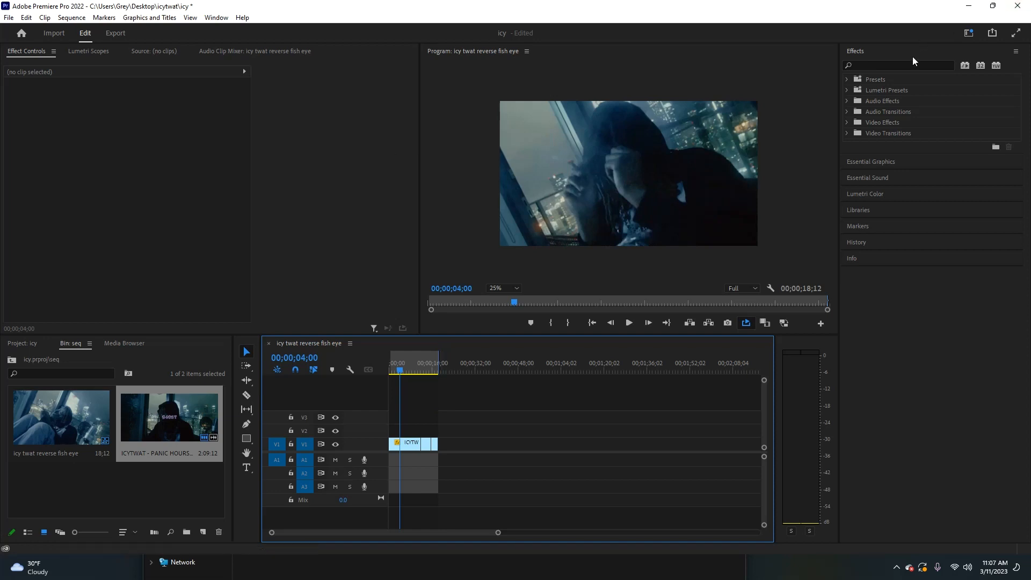
Find Lens Distortion in the Effects panel and apply it to the V1 music video clip.
type("lens dis")
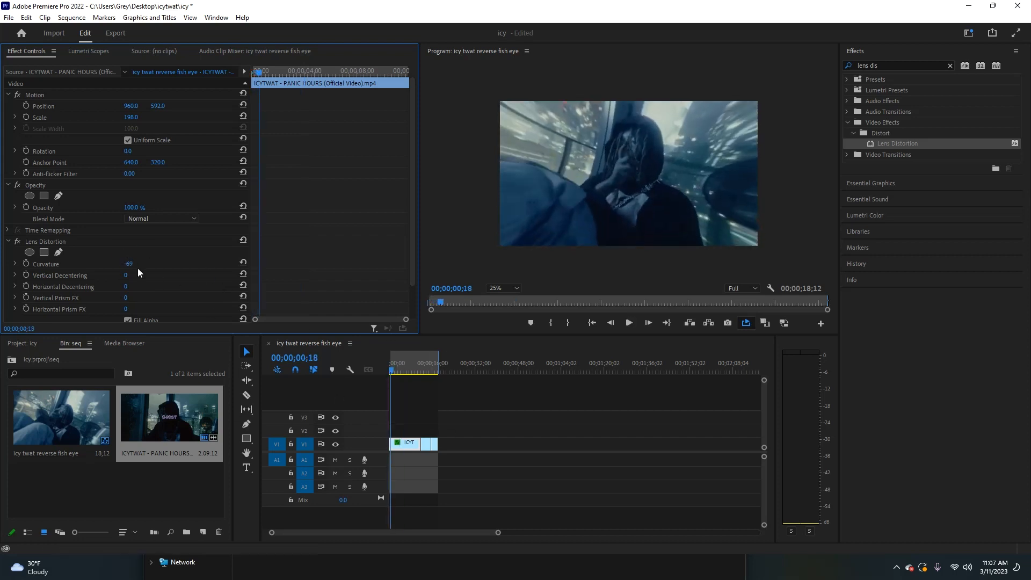
Set Curvature to -75, duplicate the clip onto V2, and remove Lens Distortion from the copy.
left_click(128, 265)
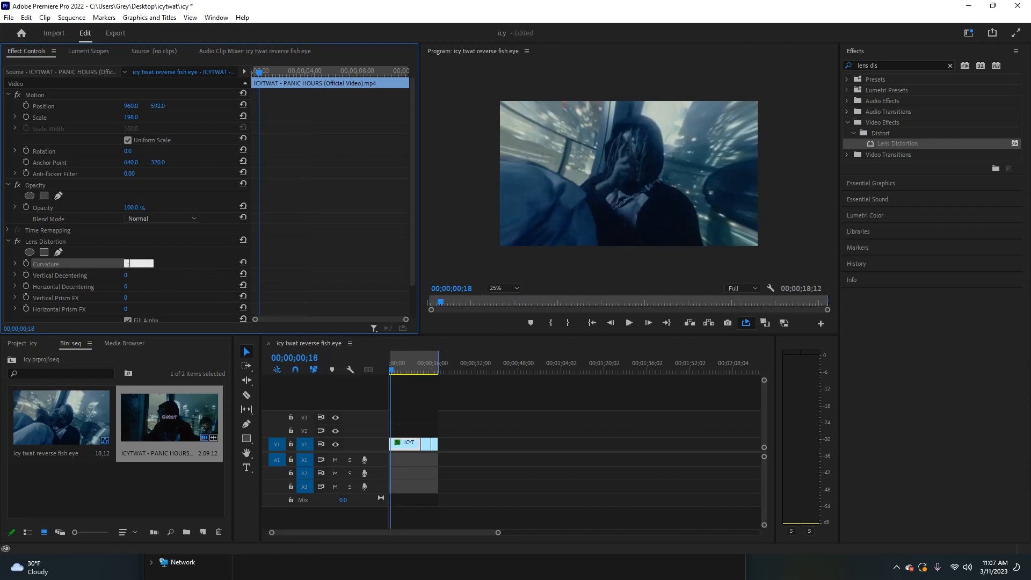
left_click(412, 427)
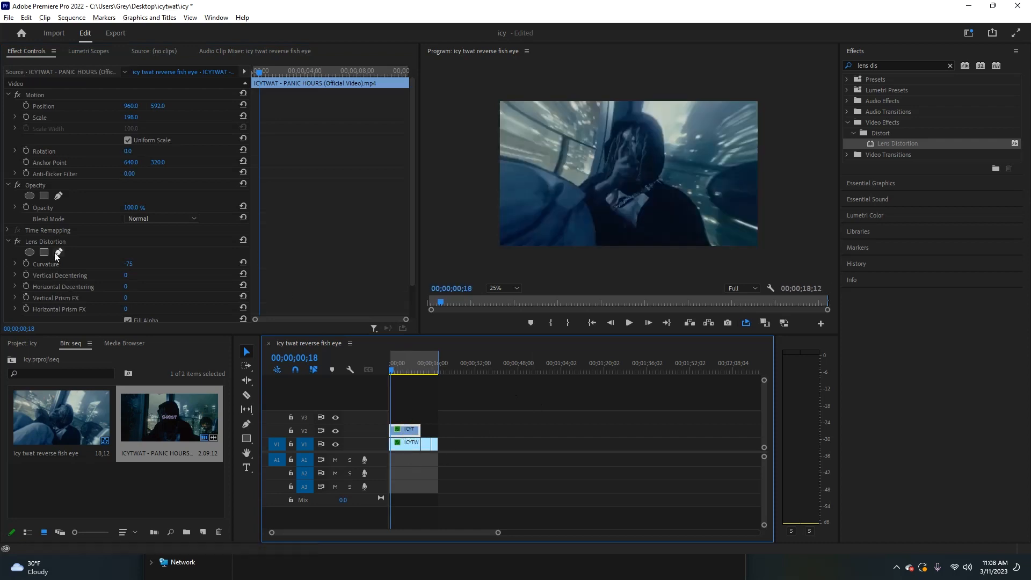
left_click(45, 242)
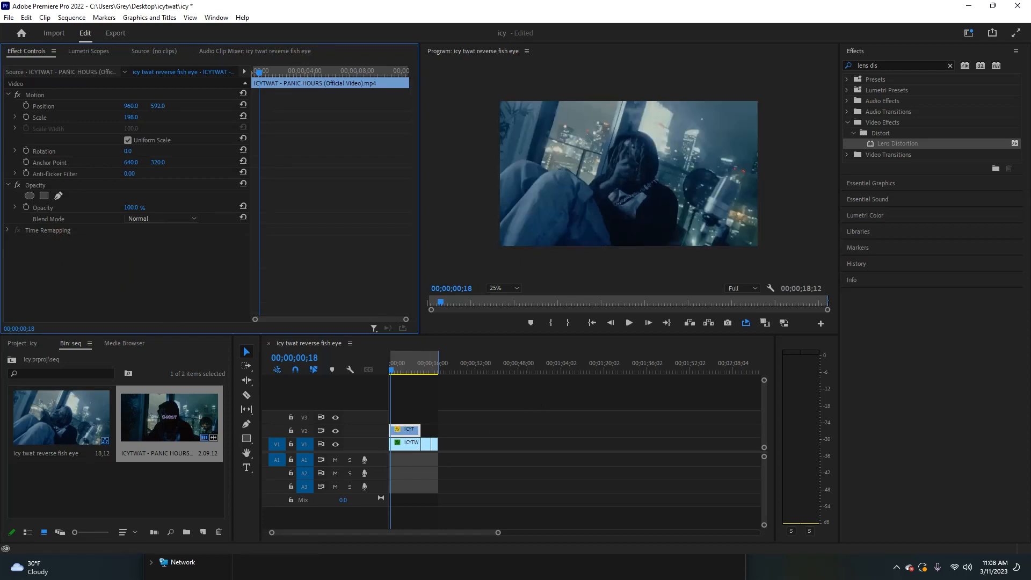
mouse_move(29, 196)
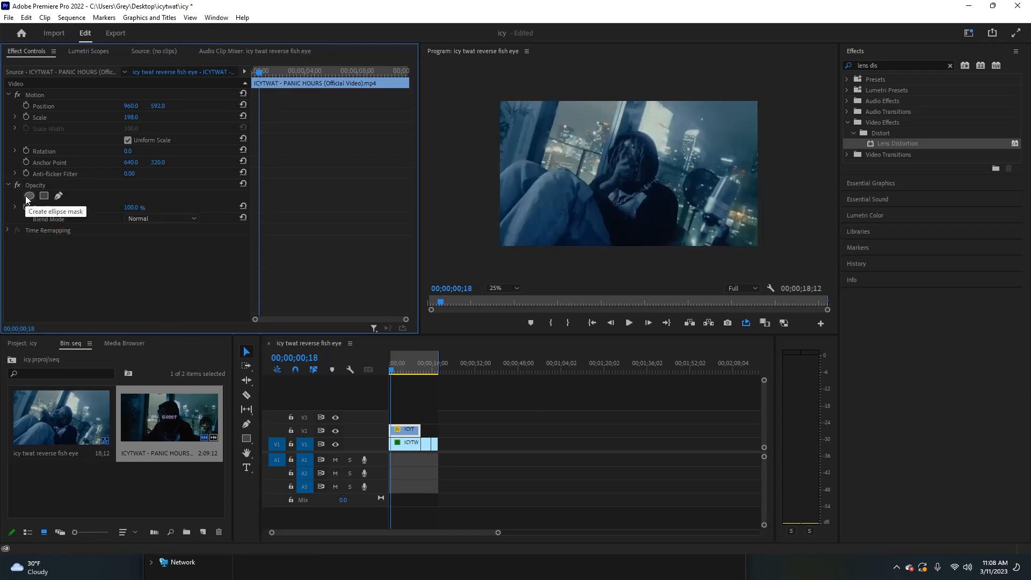
Add an ellipse mask over the performer on the V2 copy and raise Mask Feather to 125.
left_click(29, 195)
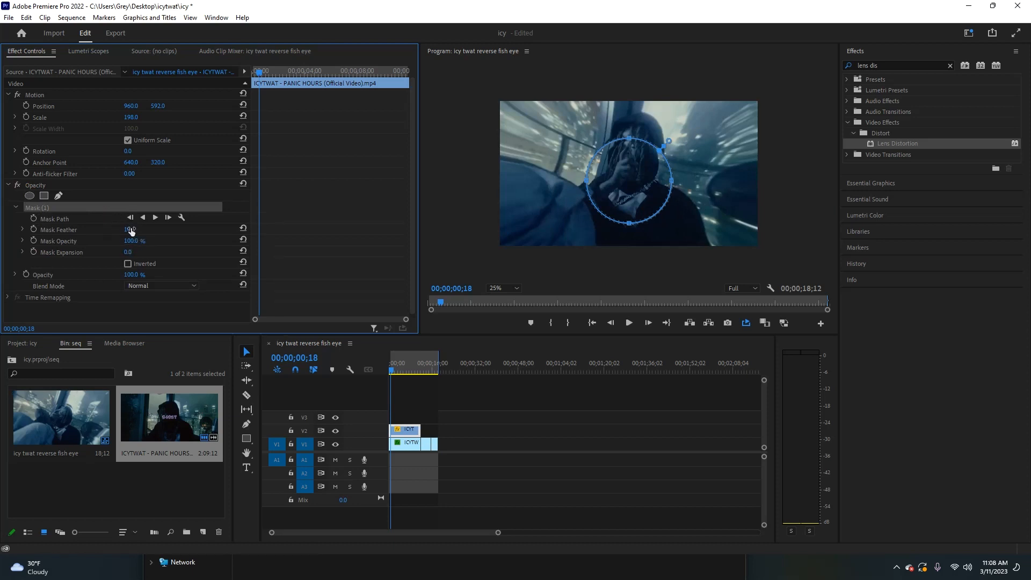
left_click_drag(130, 229, 138, 229)
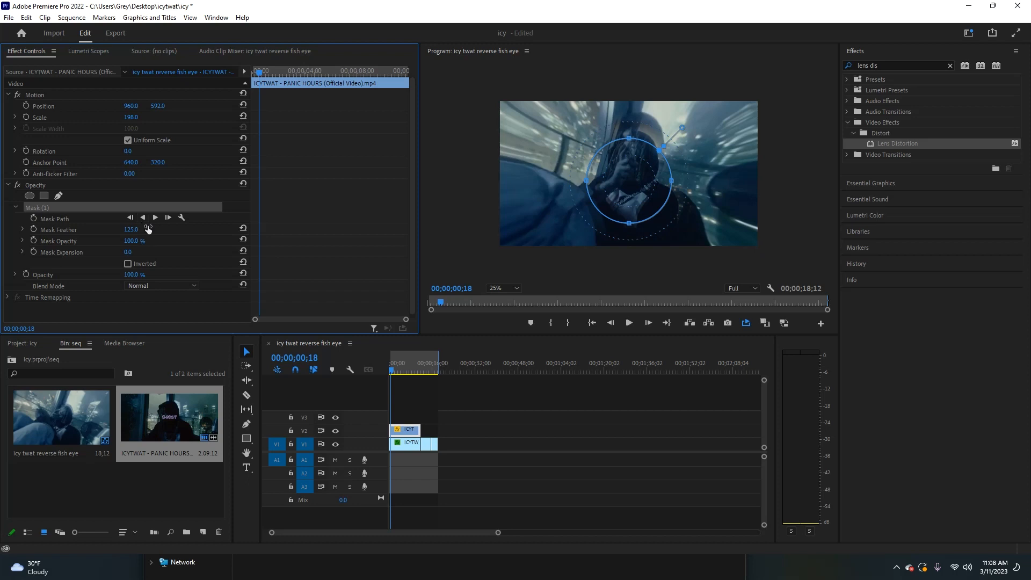
mouse_move(143, 245)
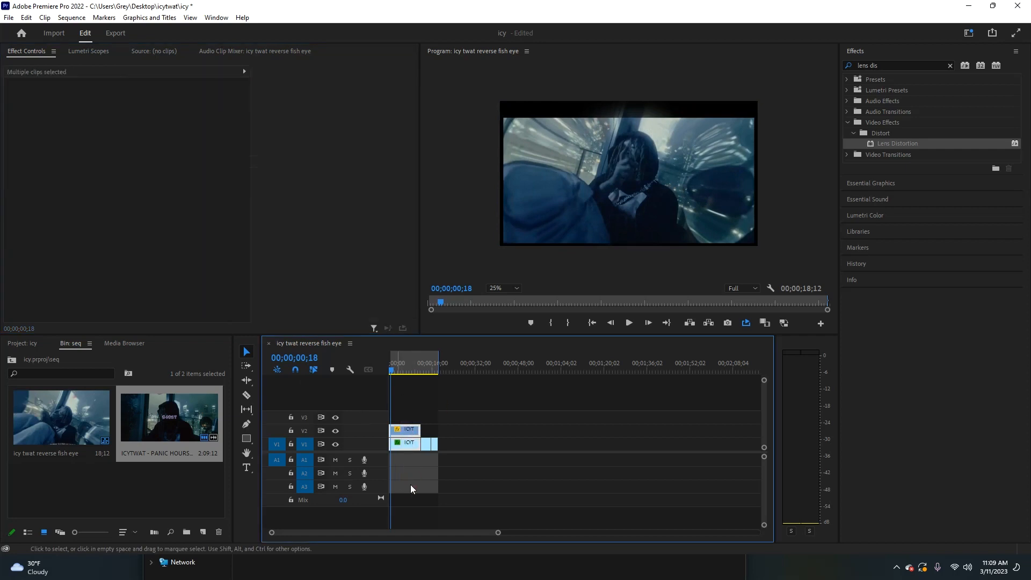
Nest both stacked clips into one sequence named 'reverse fish eye'.
right_click(406, 441)
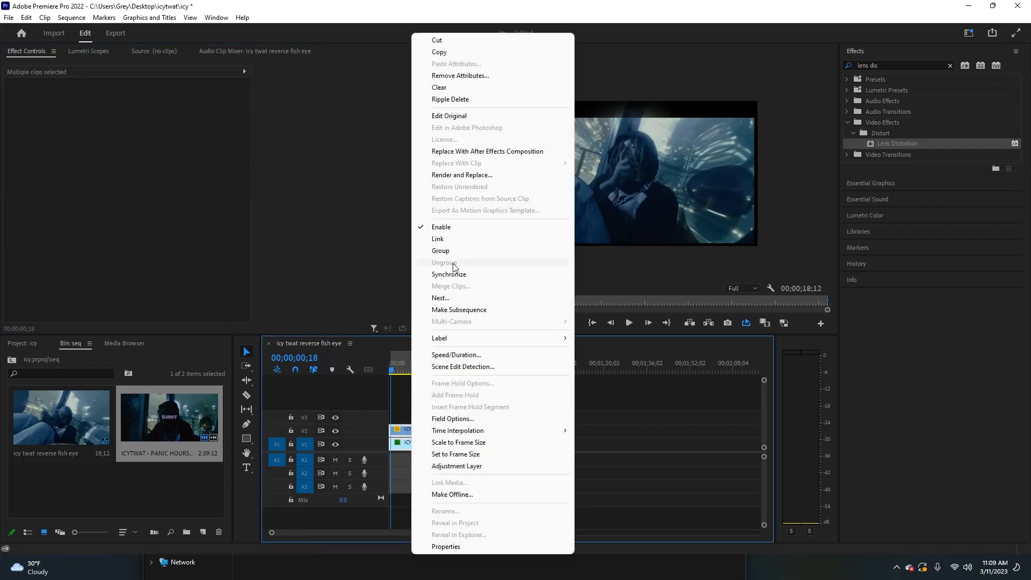
left_click(441, 297)
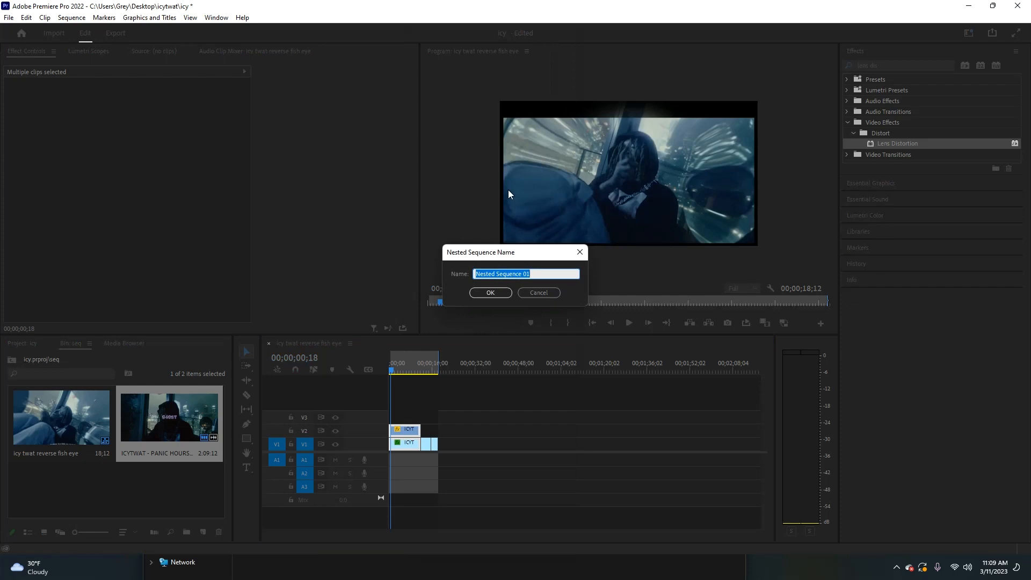
type("reverse f")
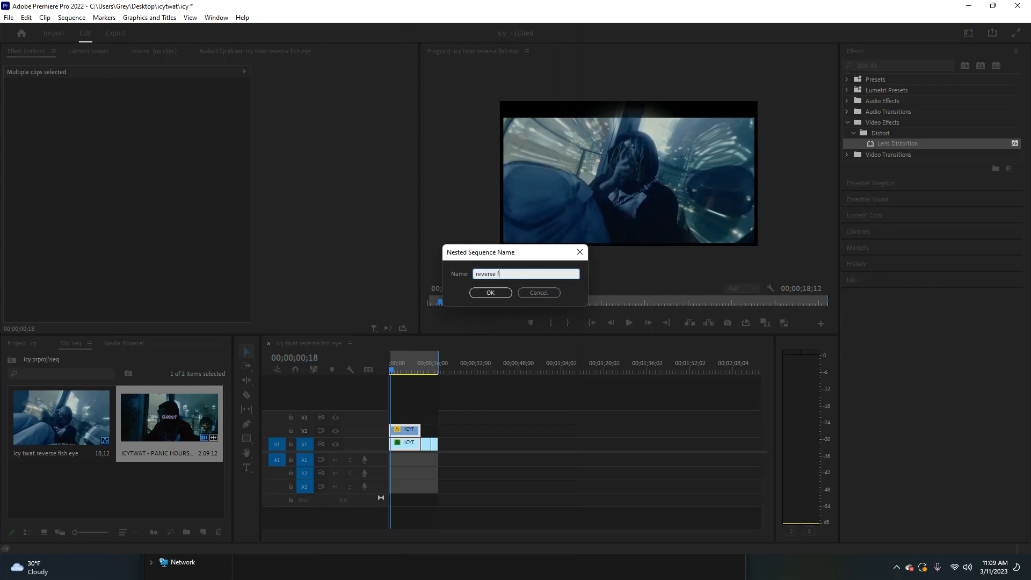
left_click(490, 292)
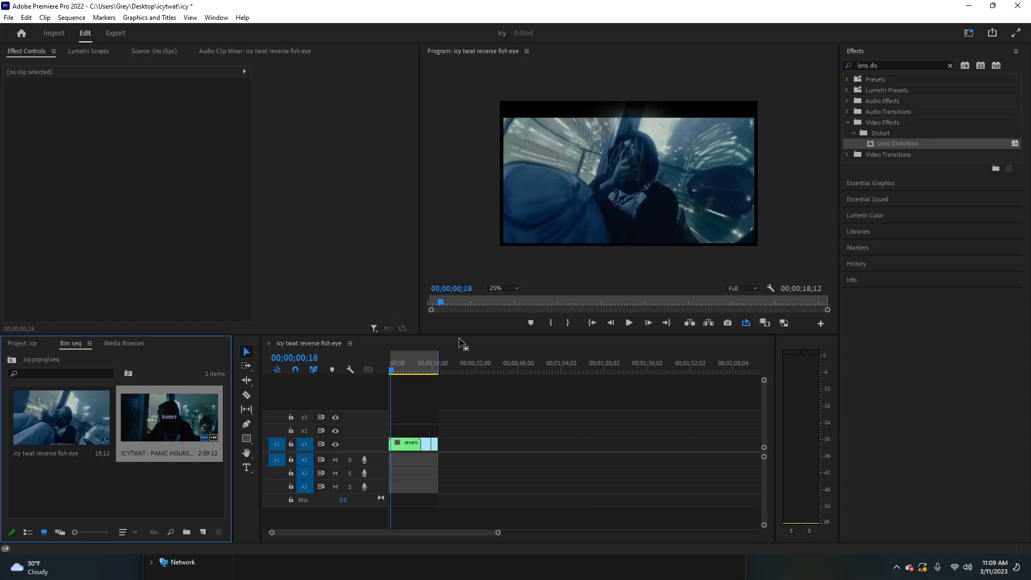
Move the nested clip's Position Y to about 471 and play back the result.
left_click(405, 444)
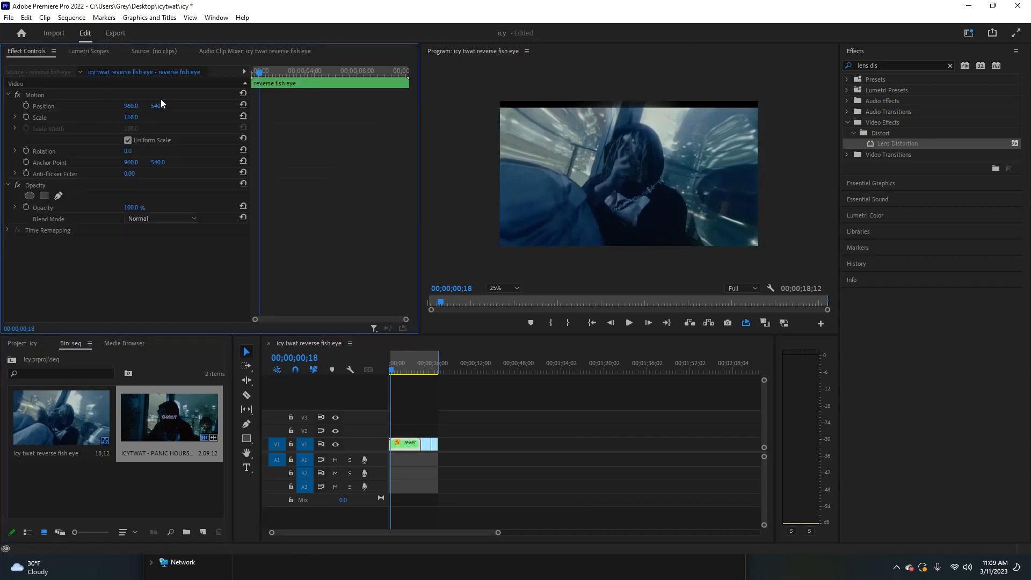
left_click_drag(157, 106, 157, 86)
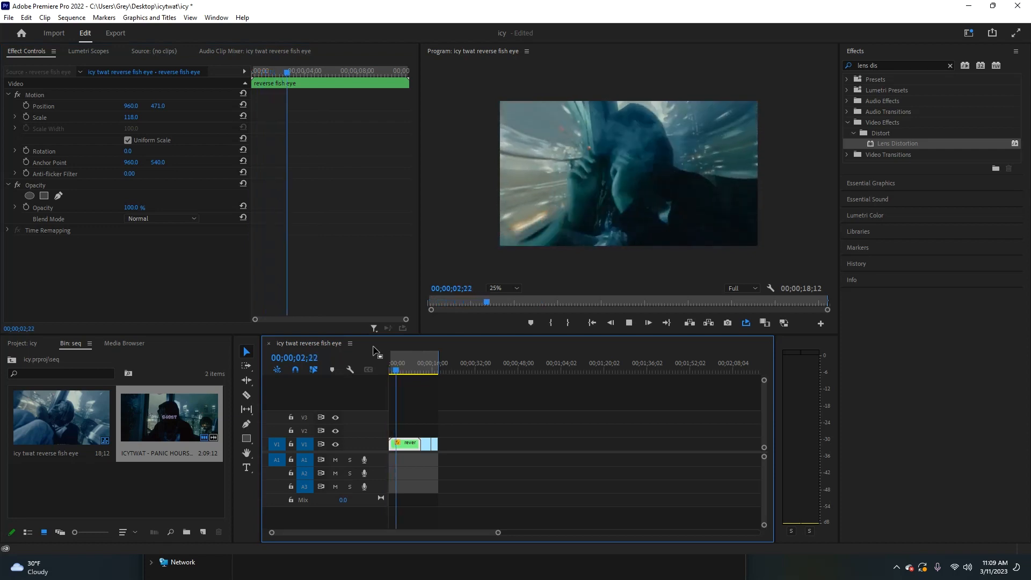
left_click(484, 372)
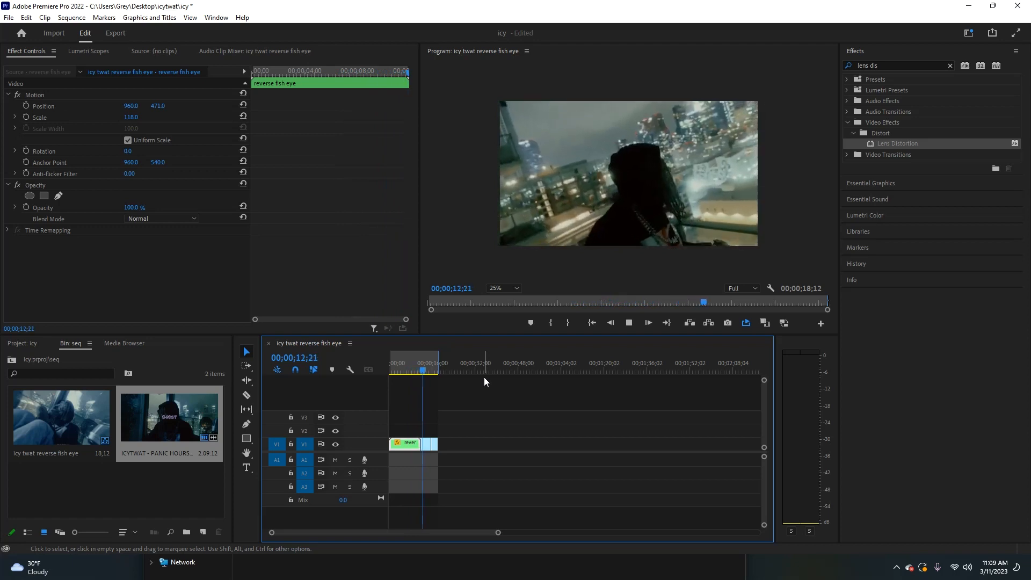
Inside the nest, ease the V1 clip's Curvature to about -60, then go back to the main sequence.
left_click(414, 362)
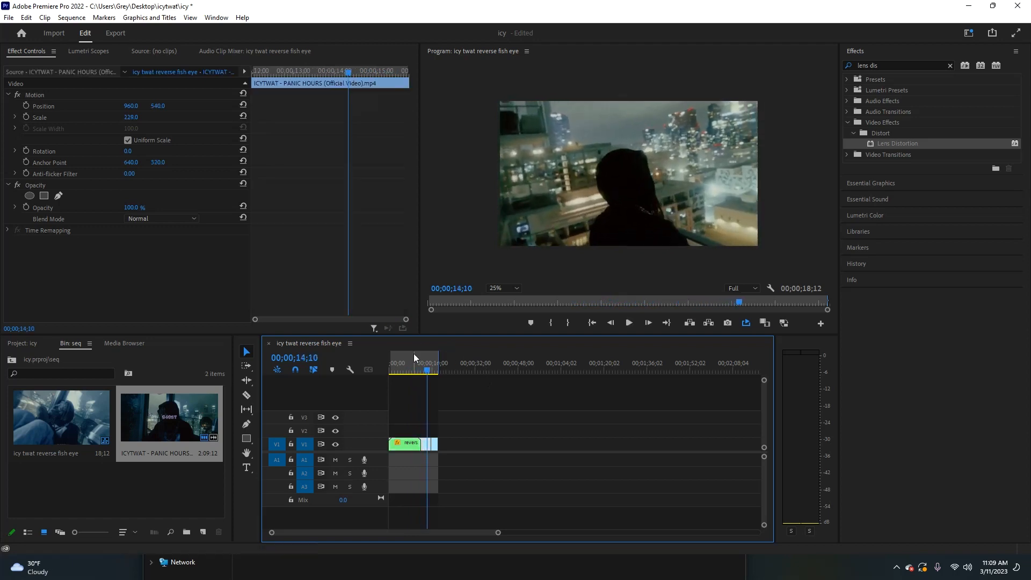
left_click(408, 444)
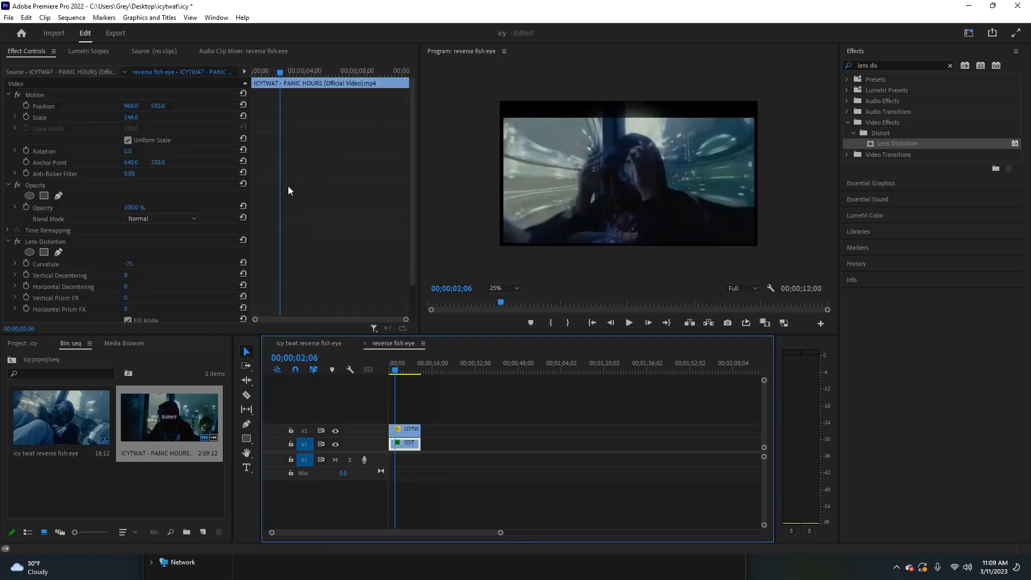
triple_click(128, 264)
type("-68")
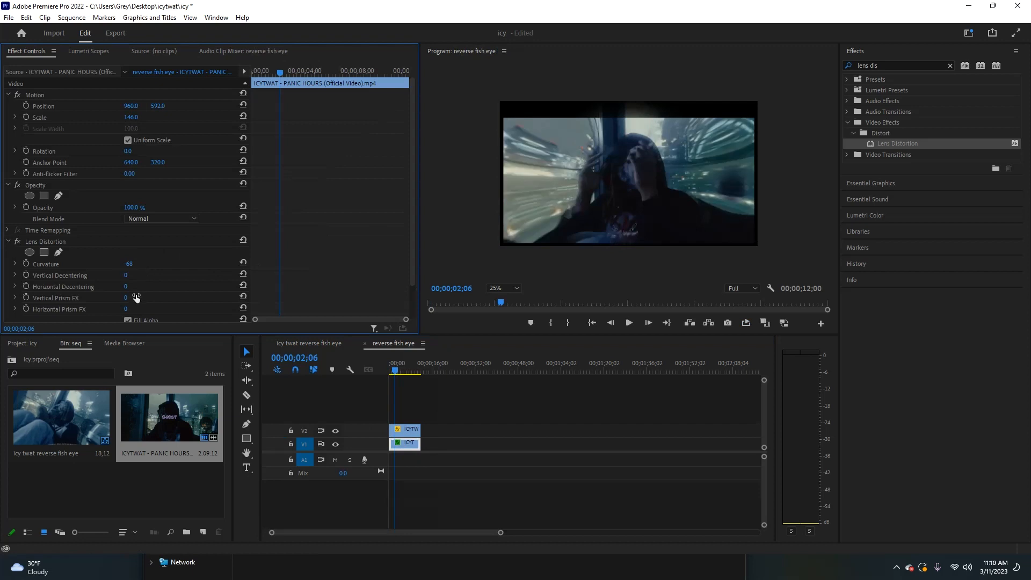
left_click(306, 343)
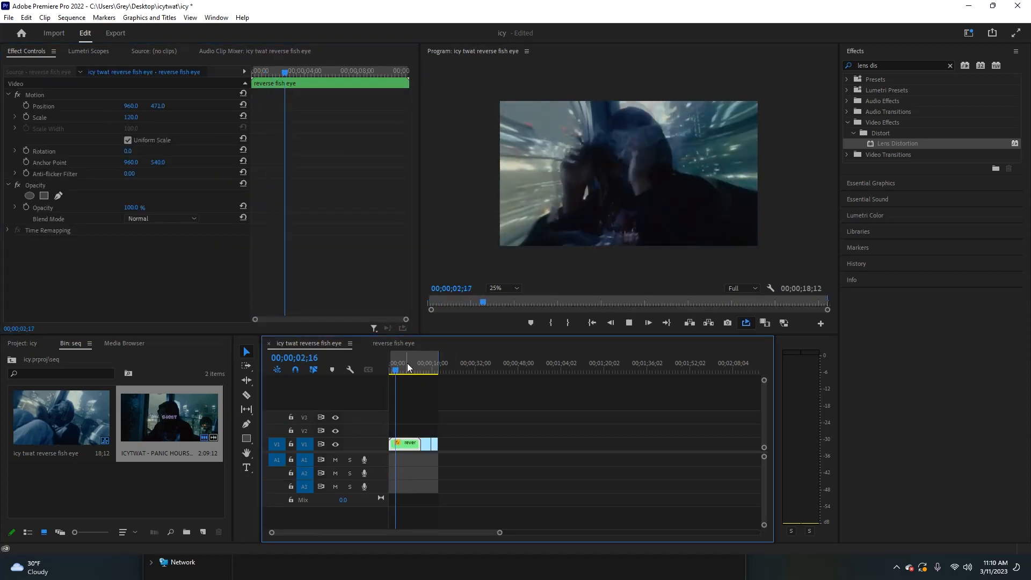
left_click(399, 370)
type("vr")
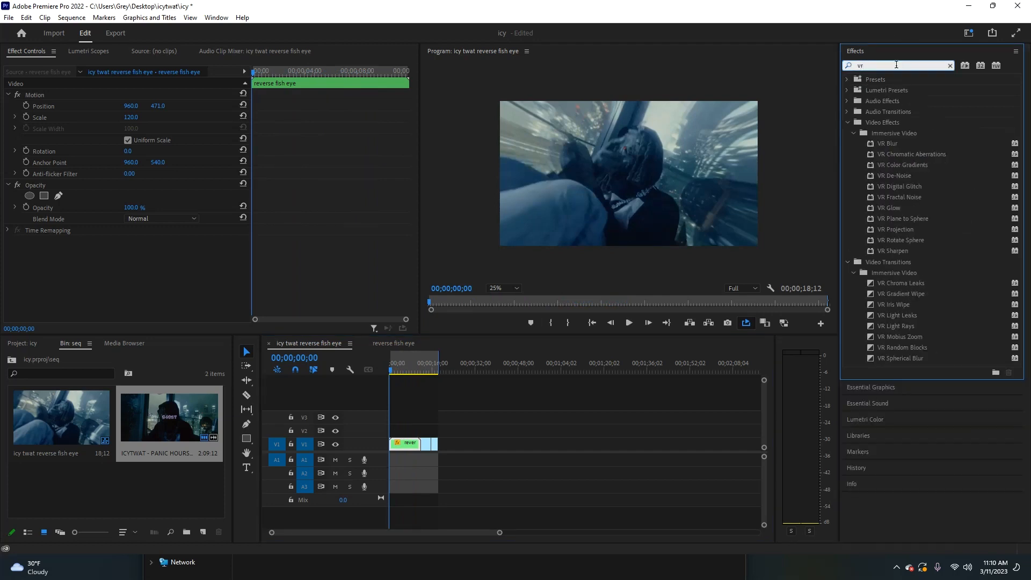
Apply VR Glow to the nested clip with Auto VR Properties on, Luma Threshold 0, and keyframing started for threshold and brightness.
type("glow")
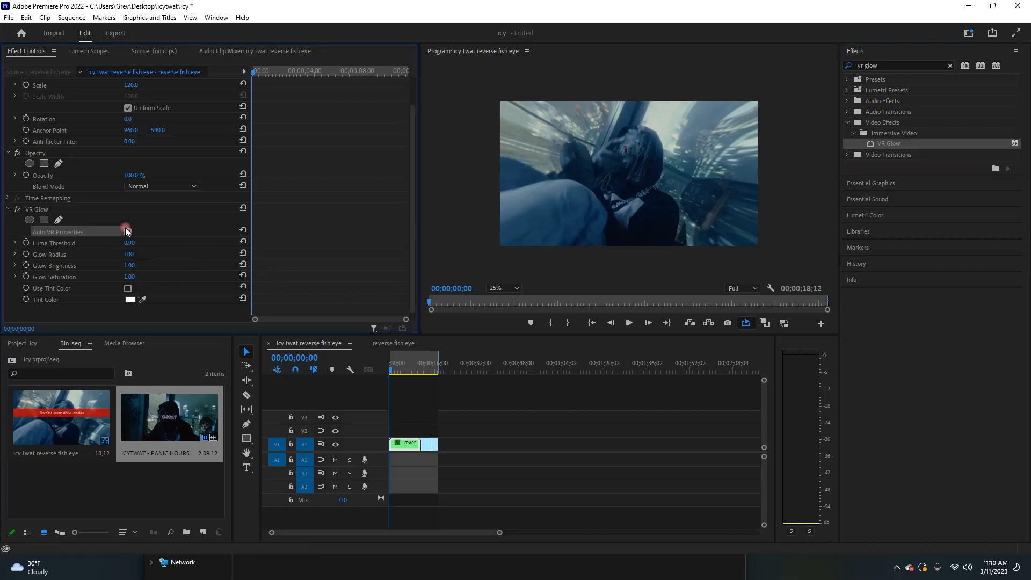
left_click(128, 232)
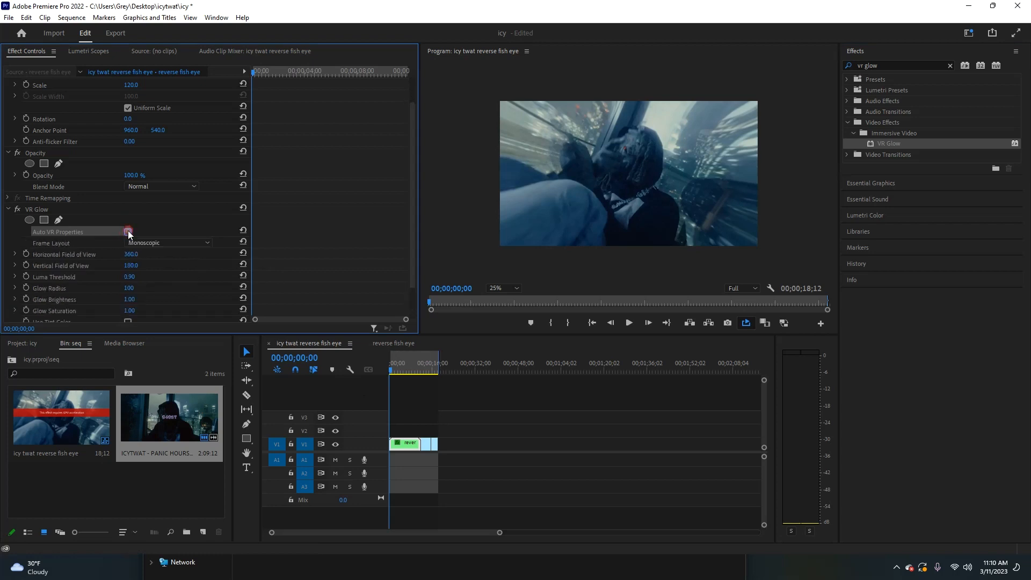
left_click(128, 232)
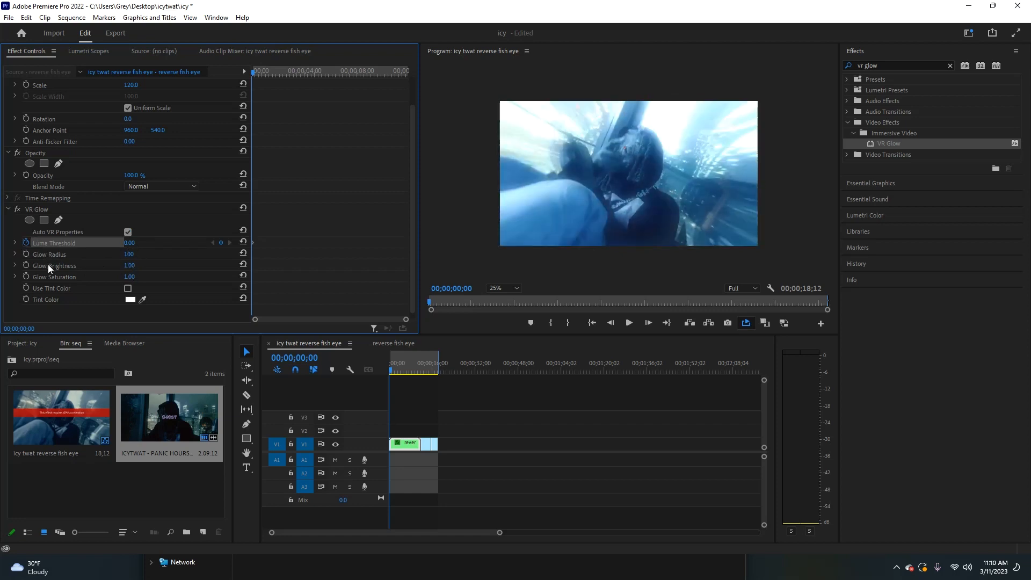
left_click(54, 265)
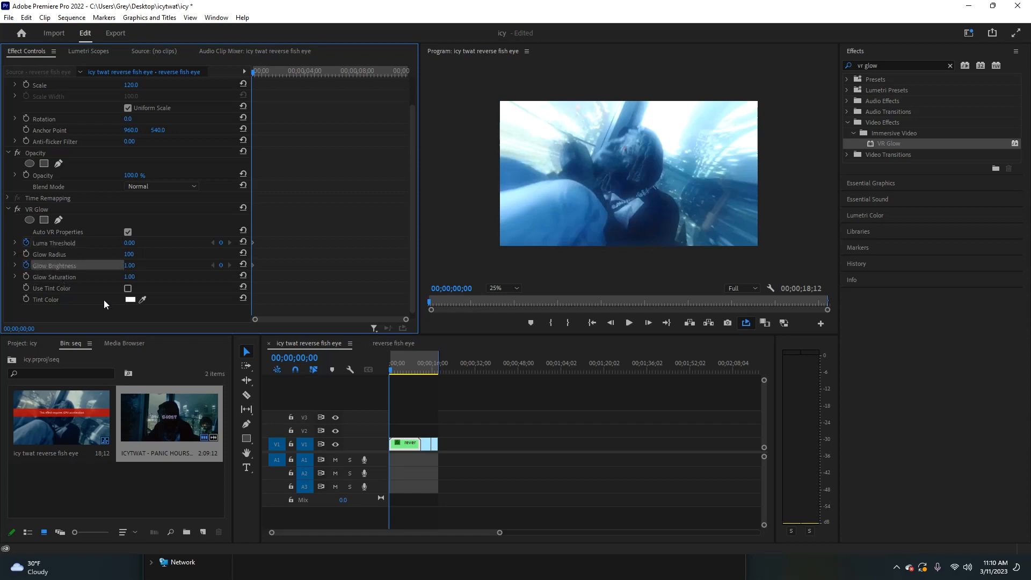
left_click(130, 300)
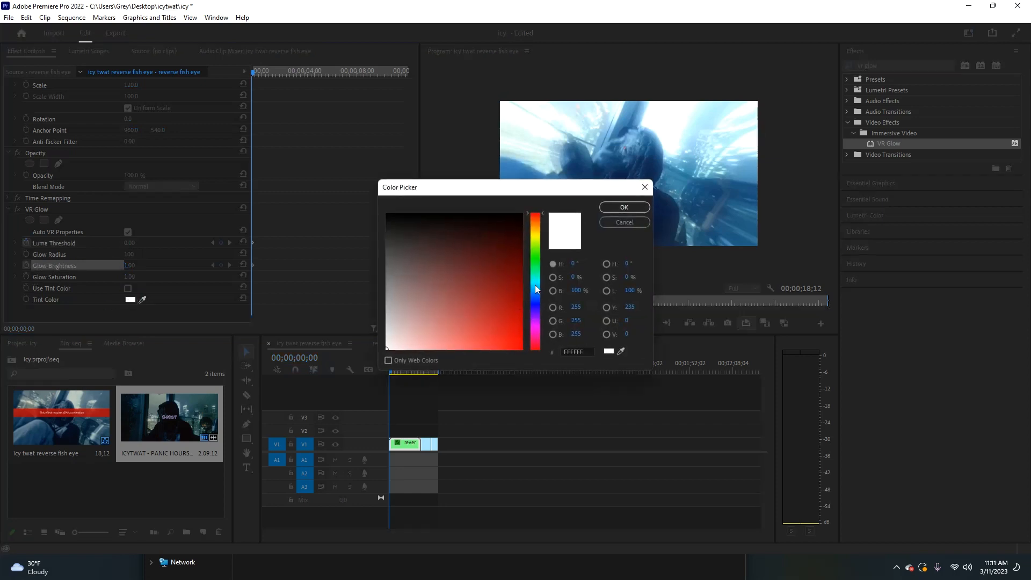
Choose bright blue #10ADFE as the VR Glow Tint Color.
left_click(508, 347)
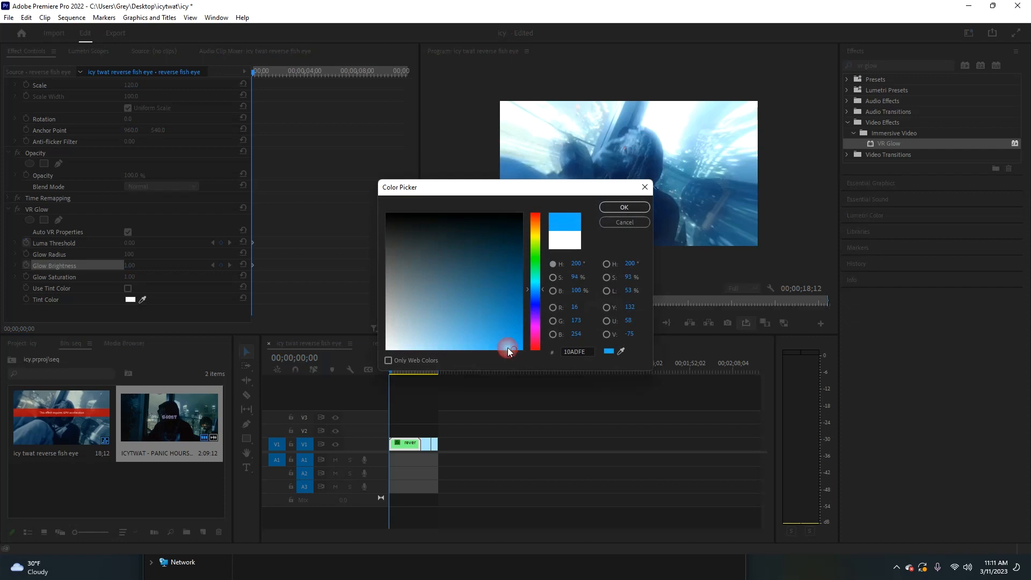
left_click(623, 206)
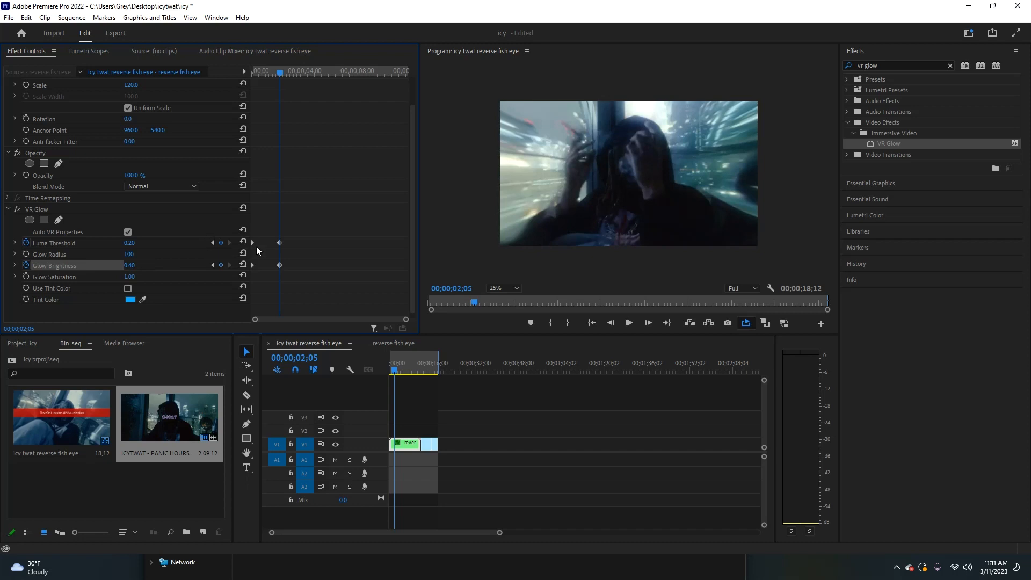
At about 00;00;02;05 keyframe Luma Threshold 0.20 and Glow Brightness 0.40, then move the playhead onward.
left_click(303, 72)
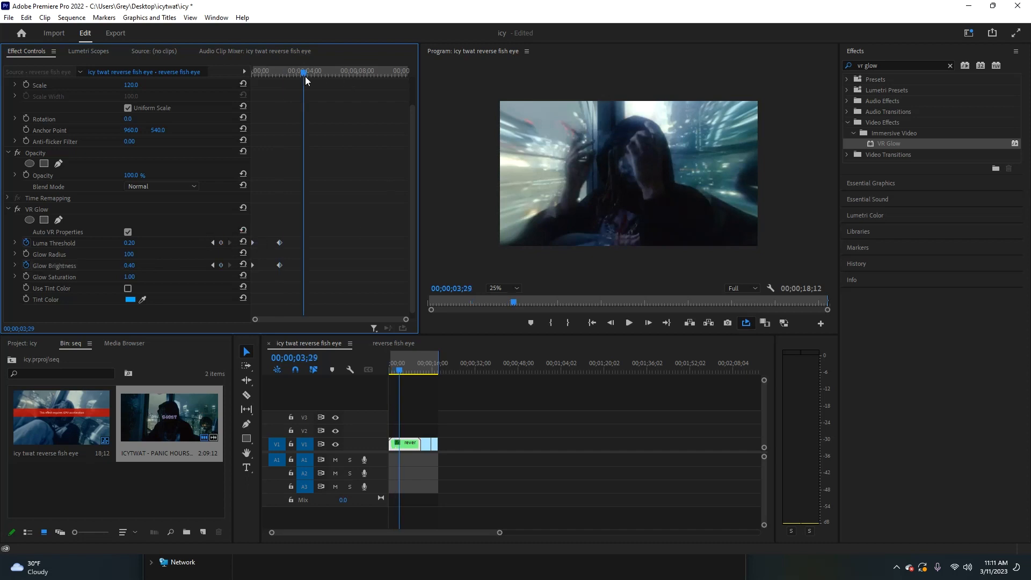